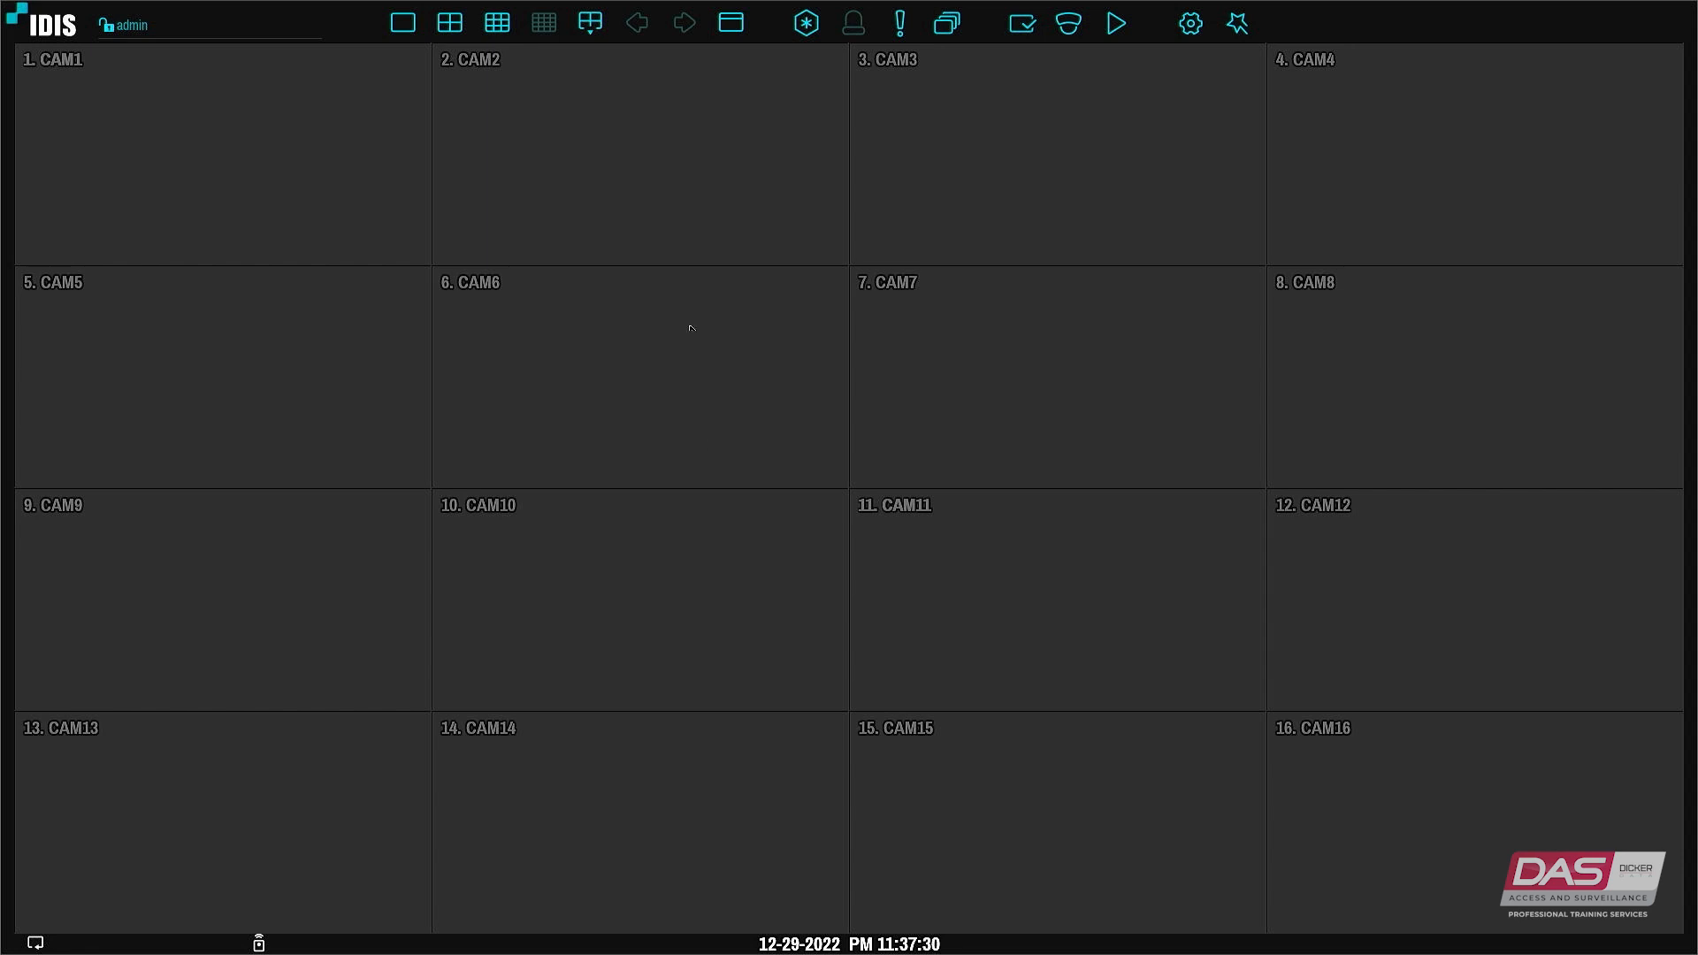
# - Open the recorder's setup menu and go to the Display section's on-screen display options
pyautogui.click(1189, 23)
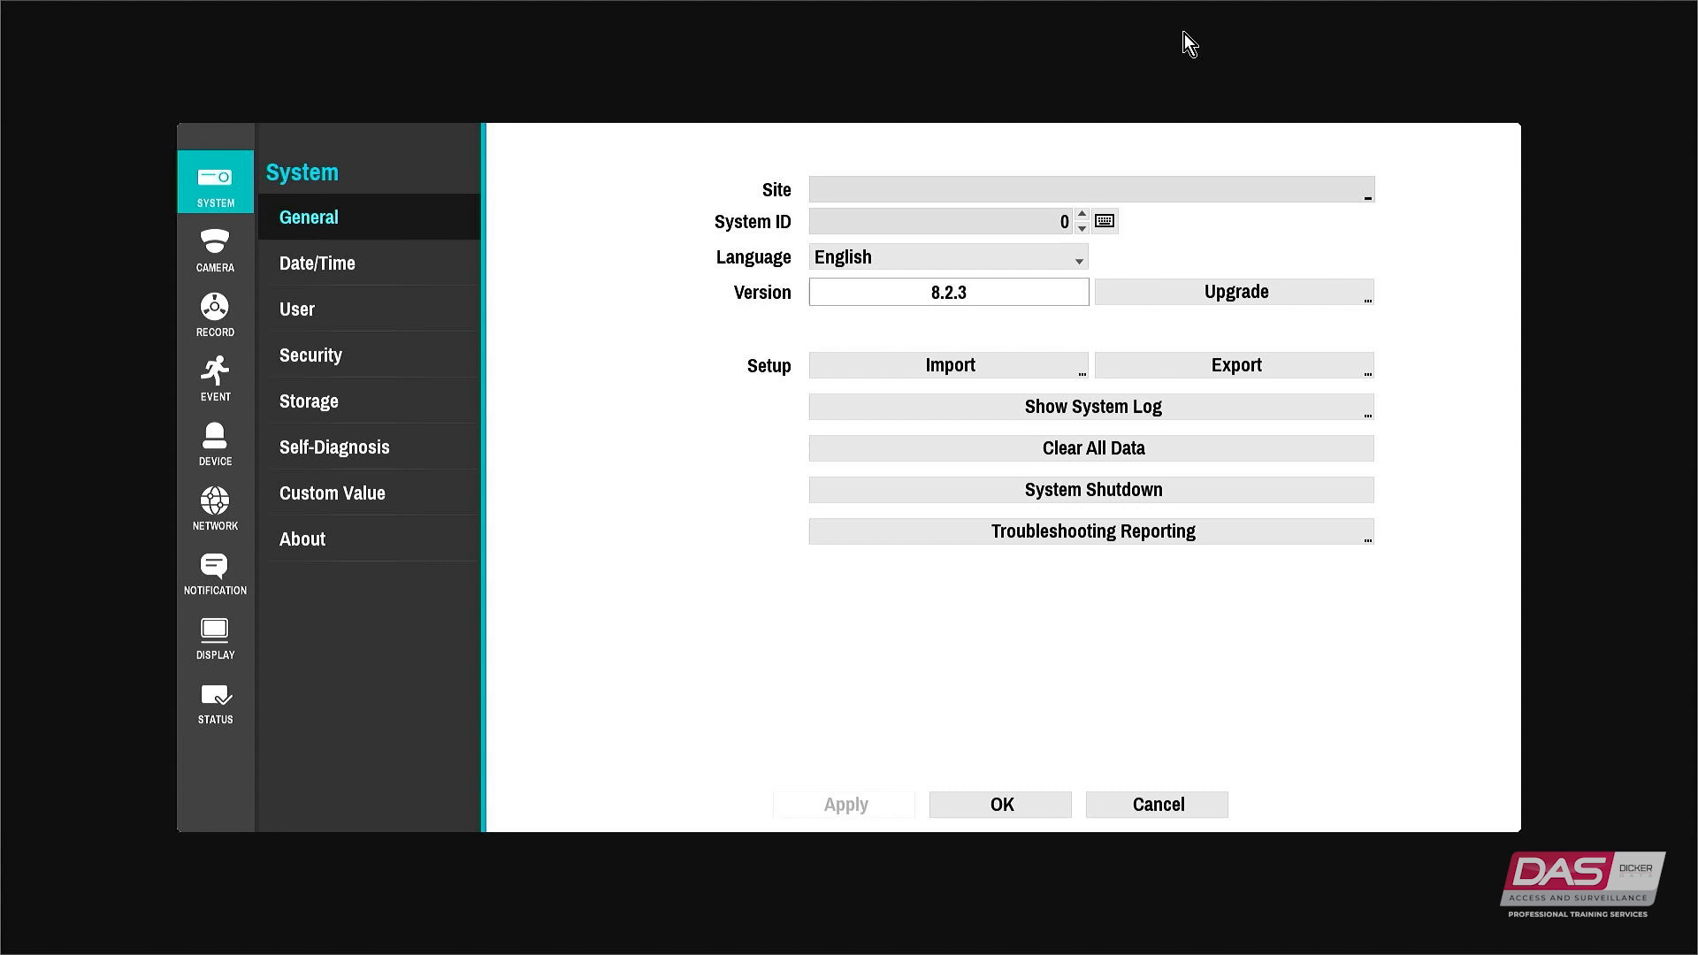
pyautogui.click(214, 634)
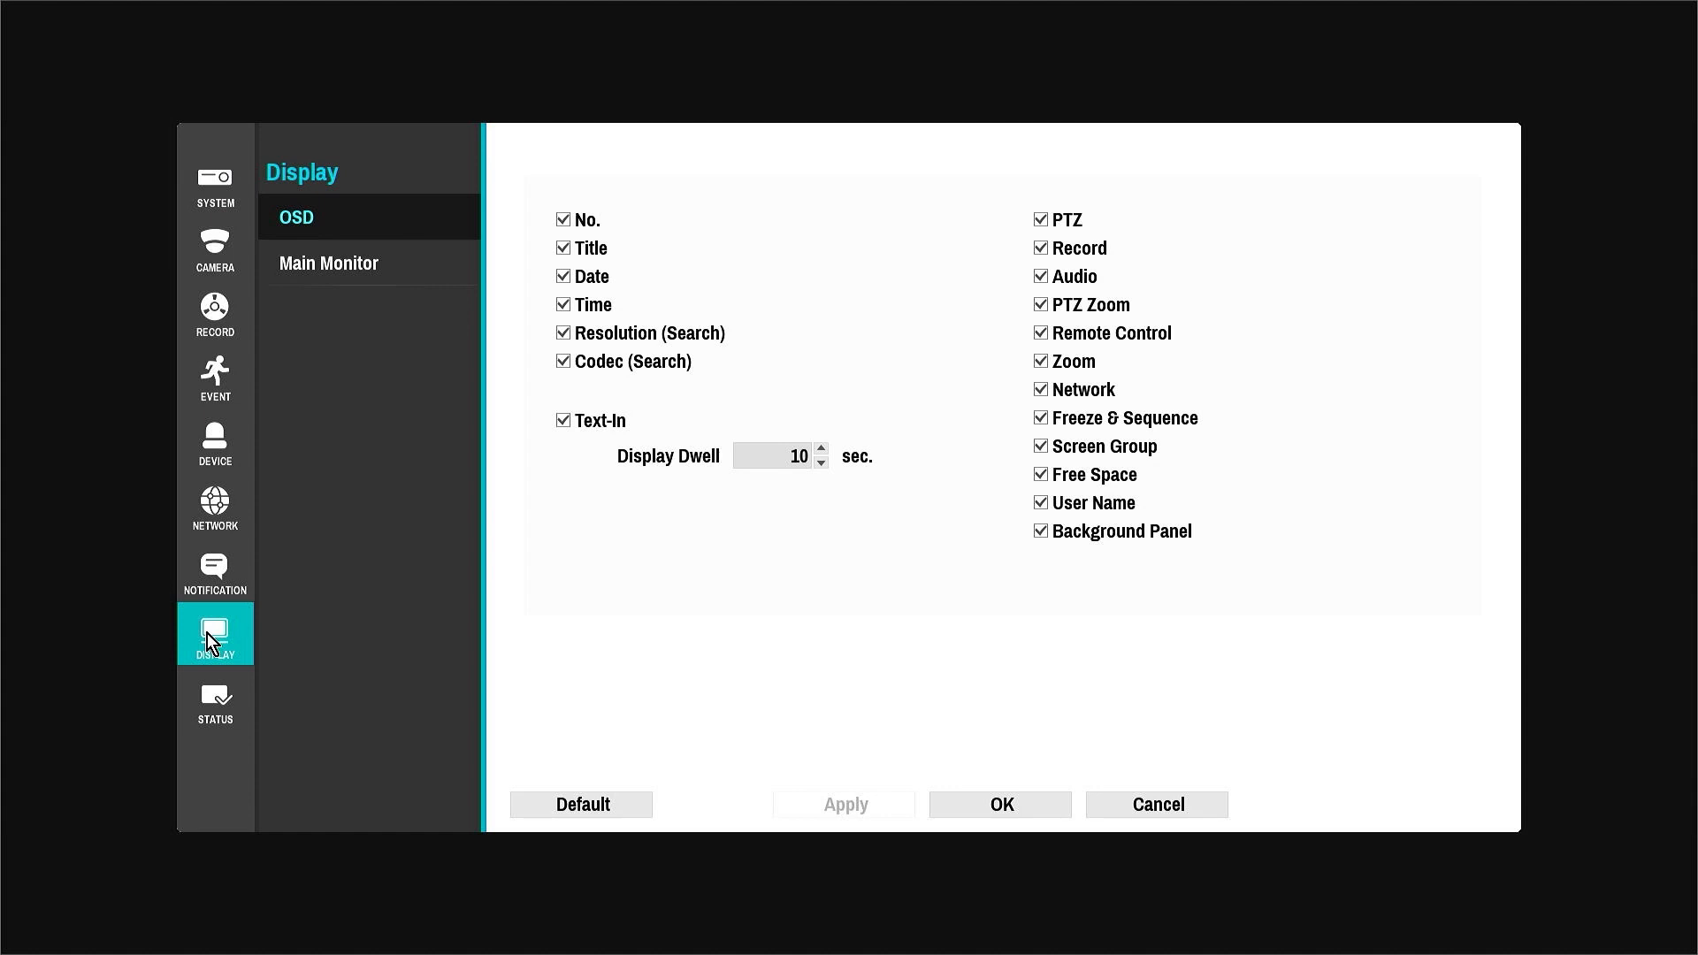
# - Open Main Monitor settings and select the 1920 x 1080 resolution dropdown
pyautogui.click(328, 262)
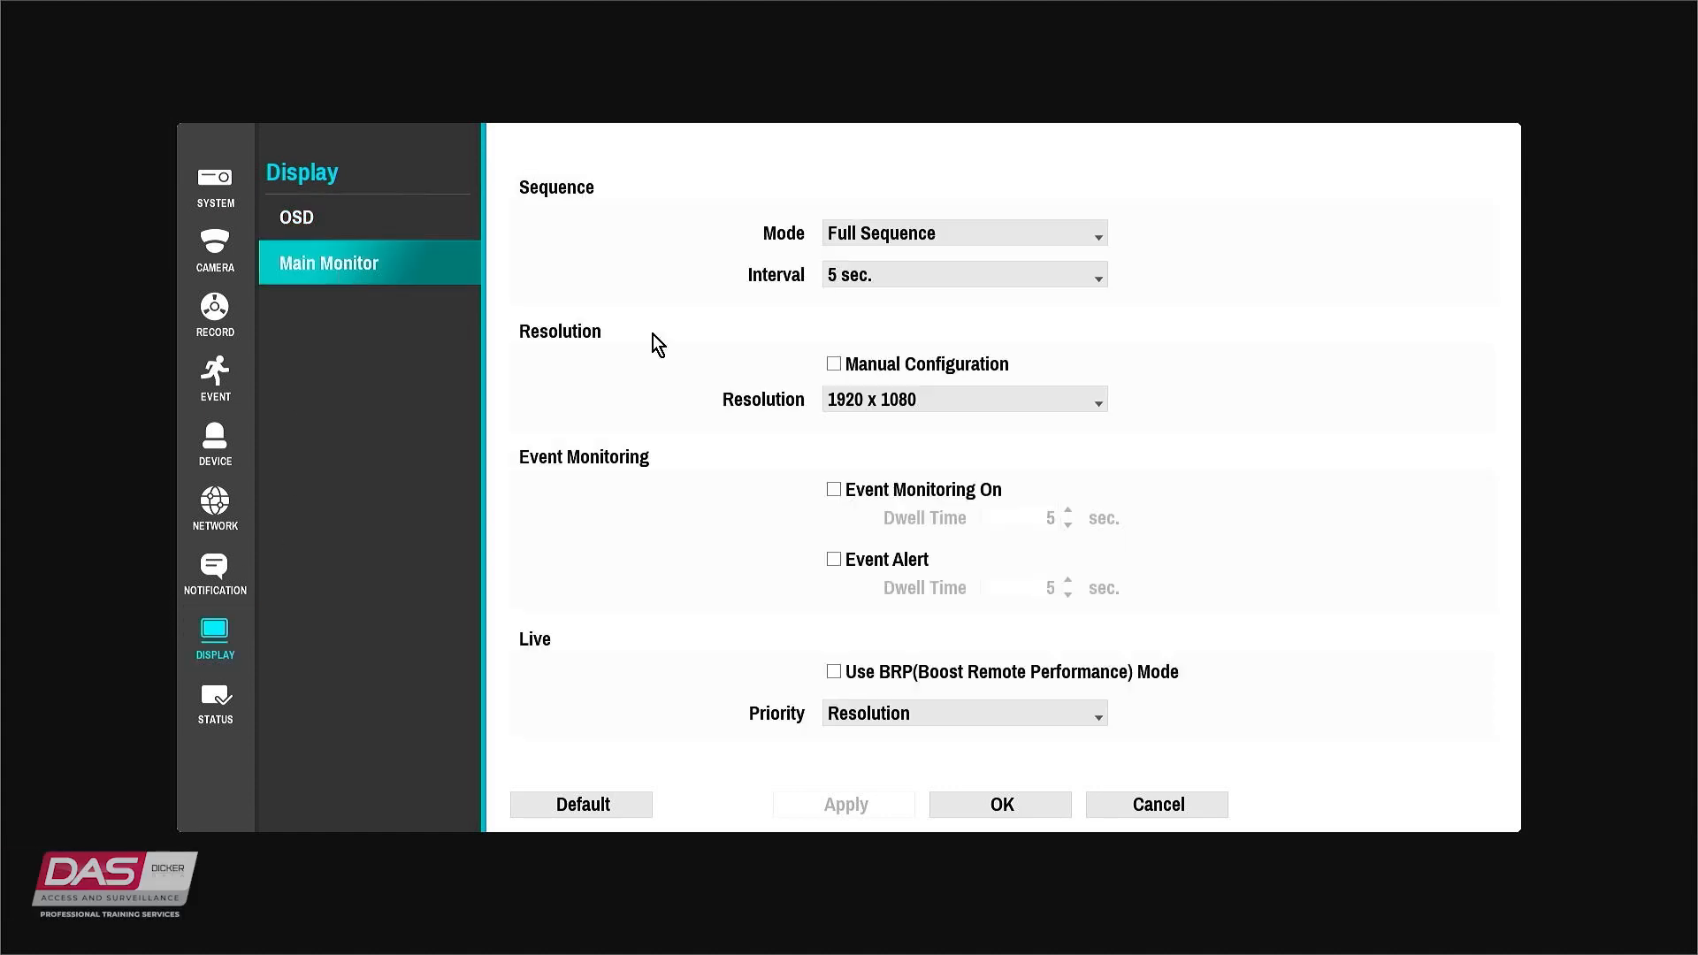
pyautogui.moveTo(959, 413)
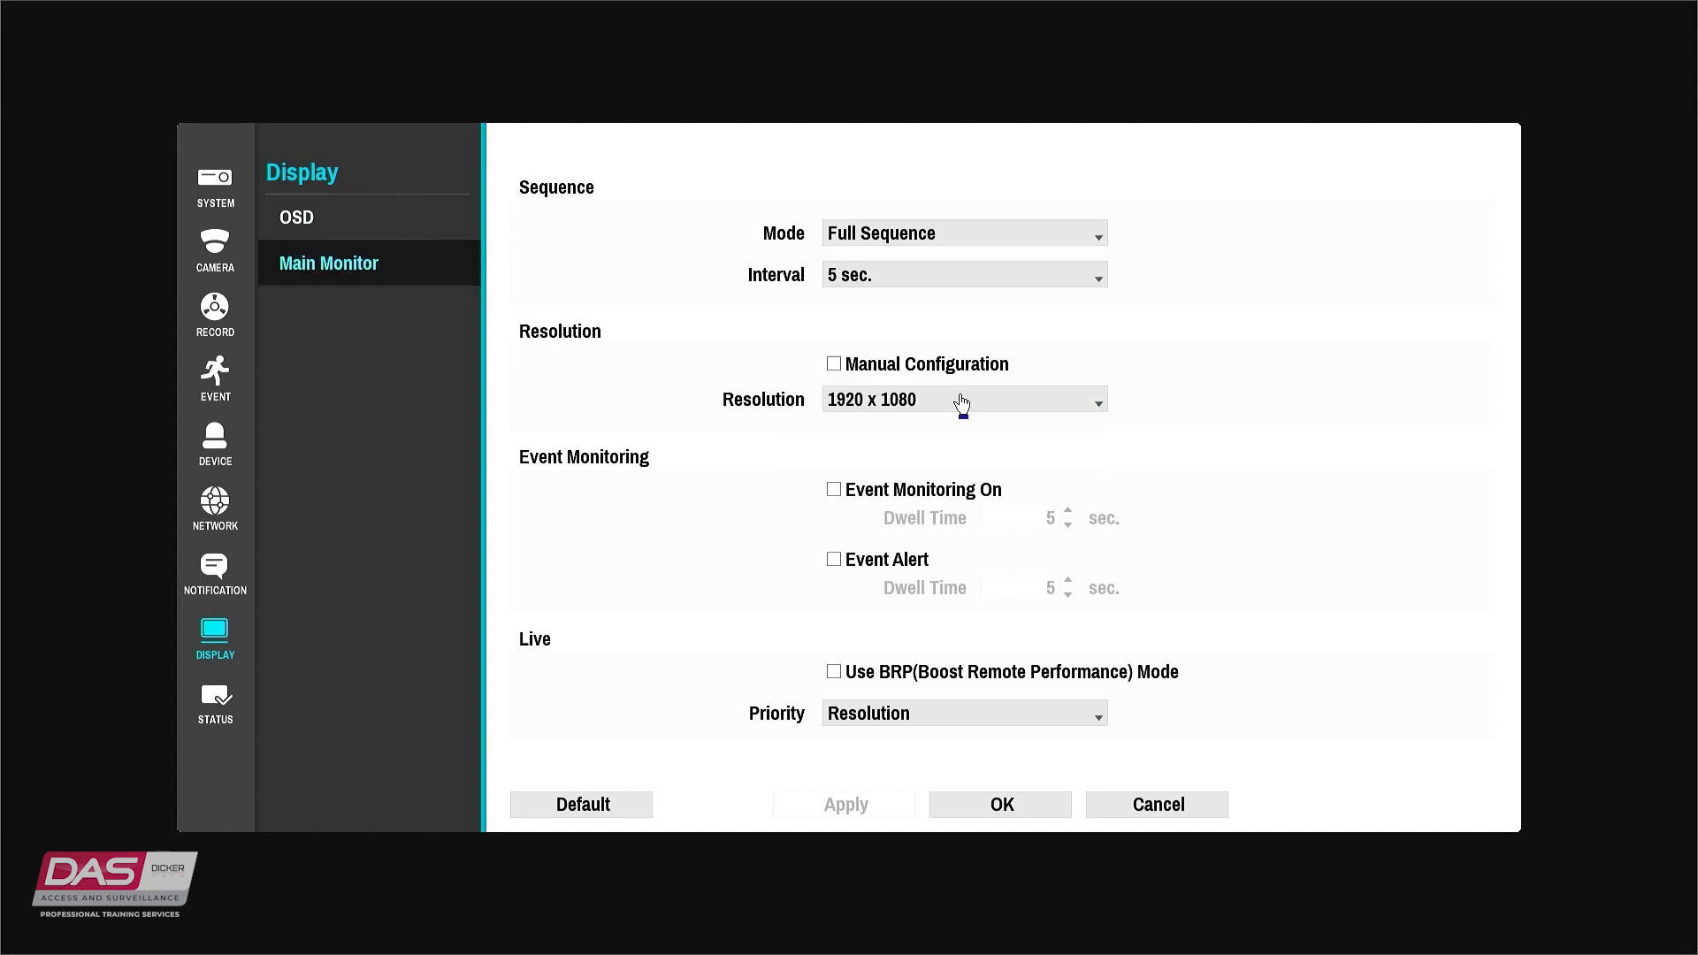
pyautogui.click(961, 399)
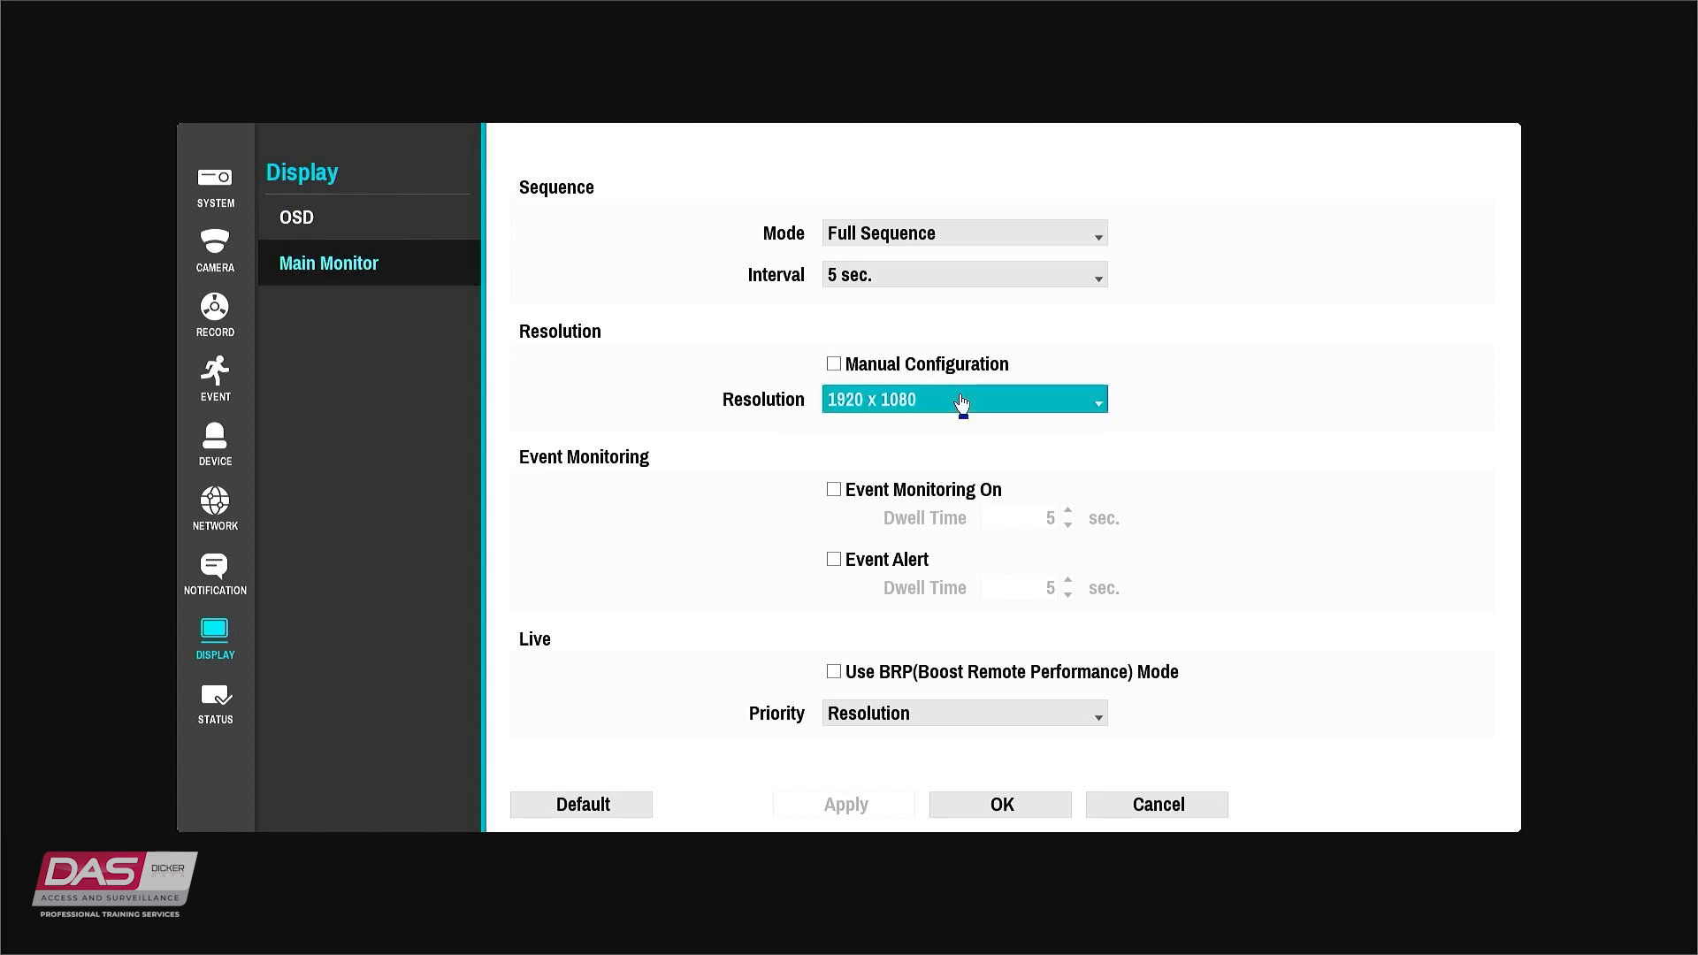